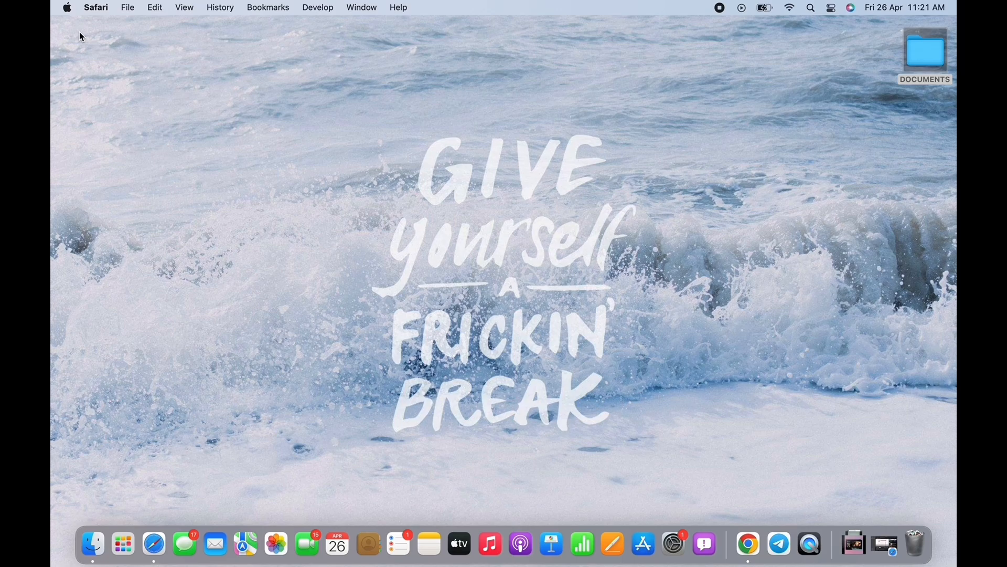
pyautogui.moveTo(747, 544)
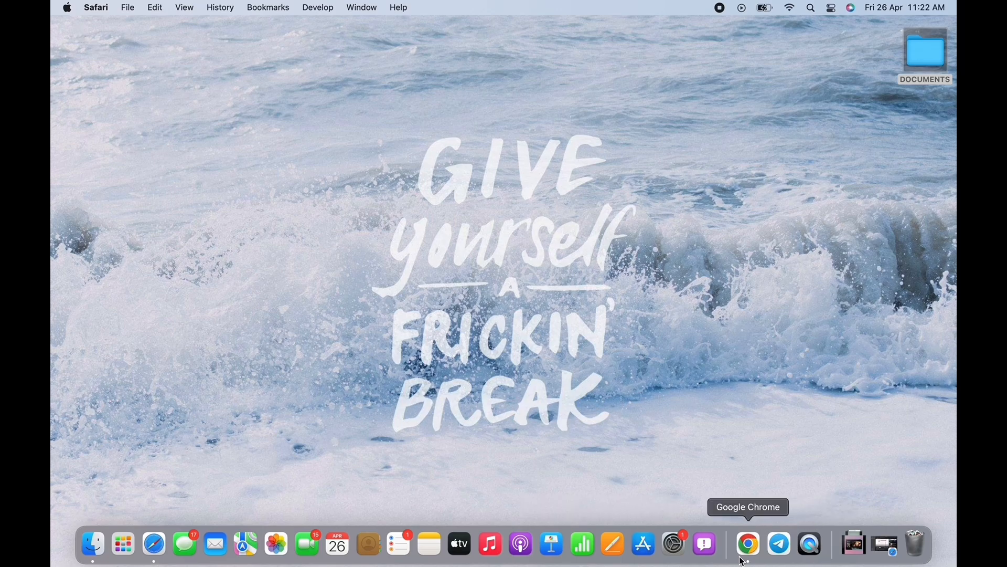
# Step: Search WorthePenny for 'olymp trade' and get the Olymptrade free trial deal
pyautogui.click(747, 544)
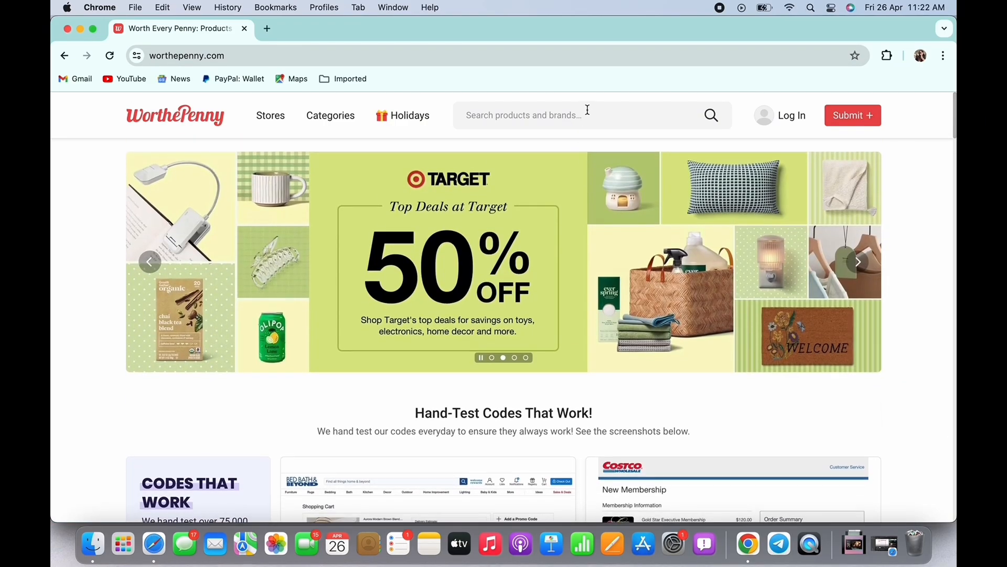
pyautogui.write('olymp trade')
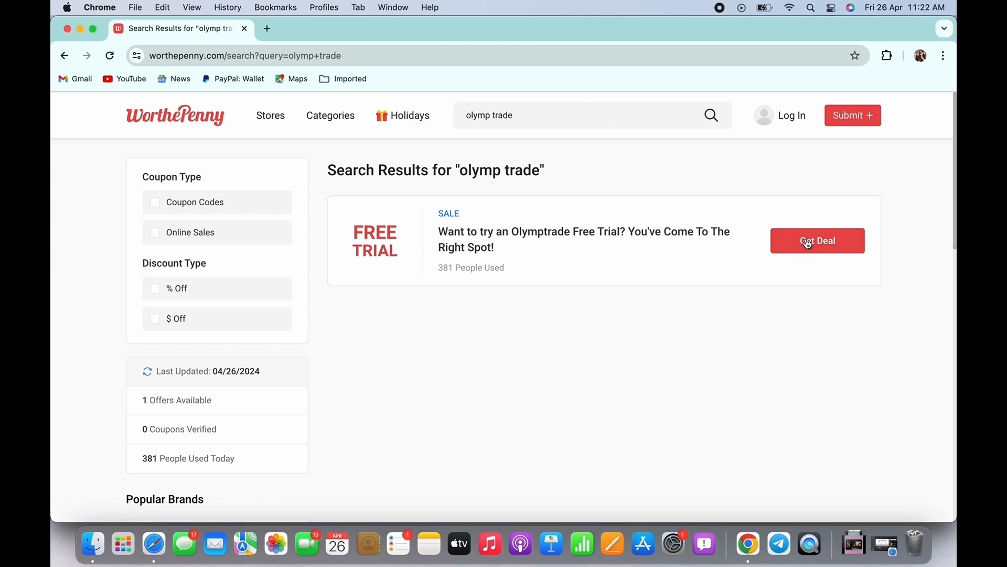
pyautogui.click(817, 240)
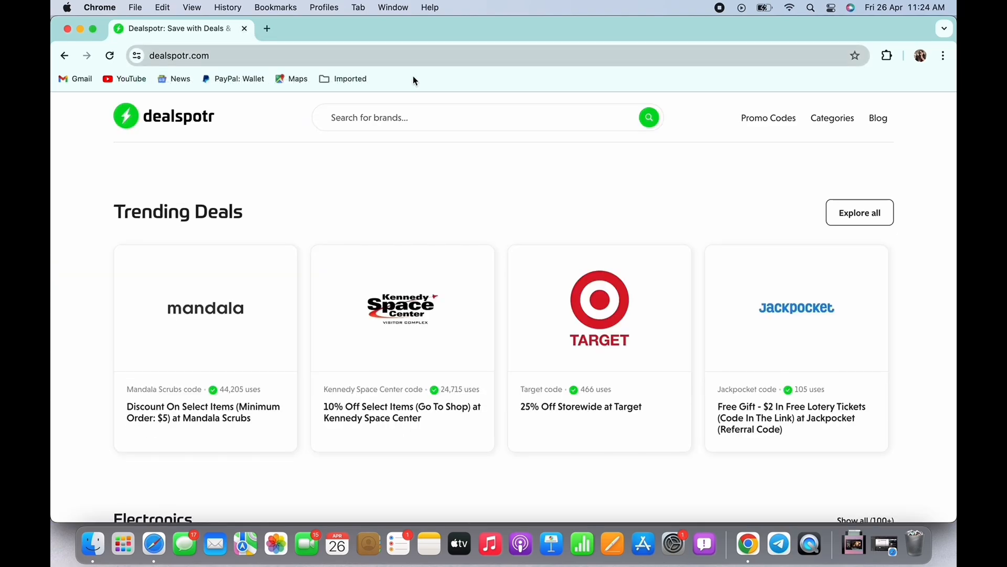
# Step: Search Dealspotr brands for 'olym' and select Olymp Trade from the suggestions
pyautogui.write('olymp trade')
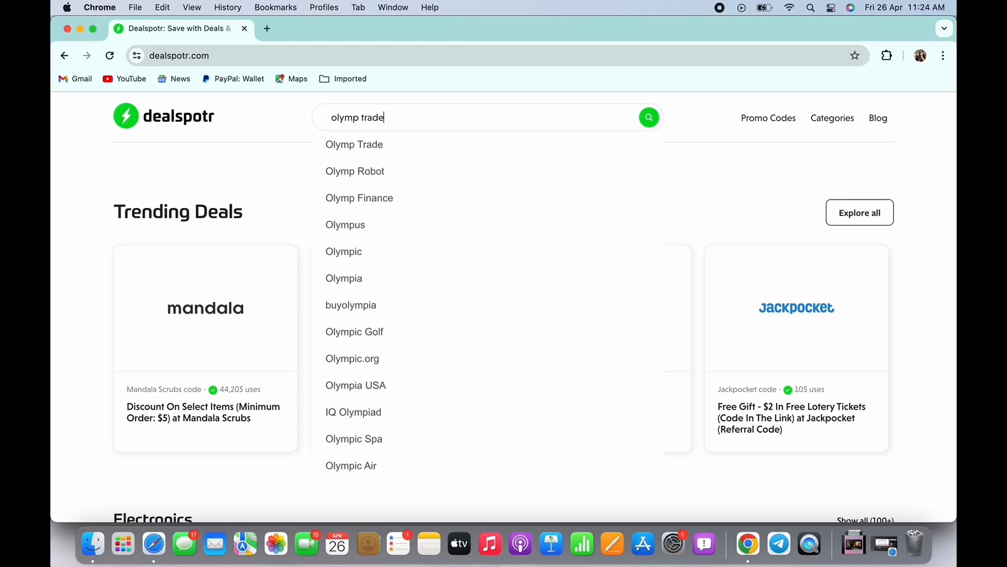
pyautogui.click(354, 144)
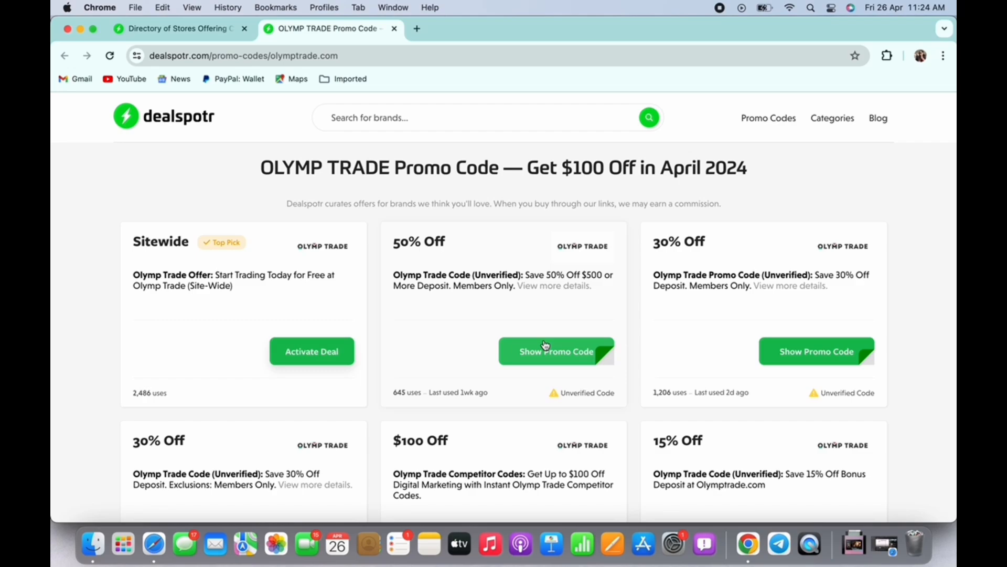
# Step: Reveal and copy the 50% Off deposit promo code BONUSONPAY on Dealspotr
pyautogui.click(556, 351)
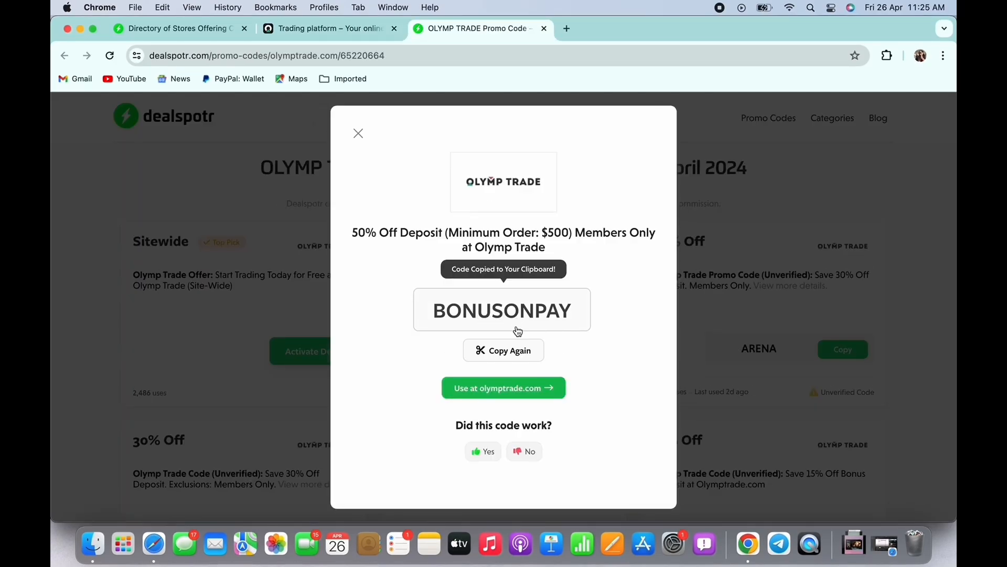
pyautogui.click(503, 350)
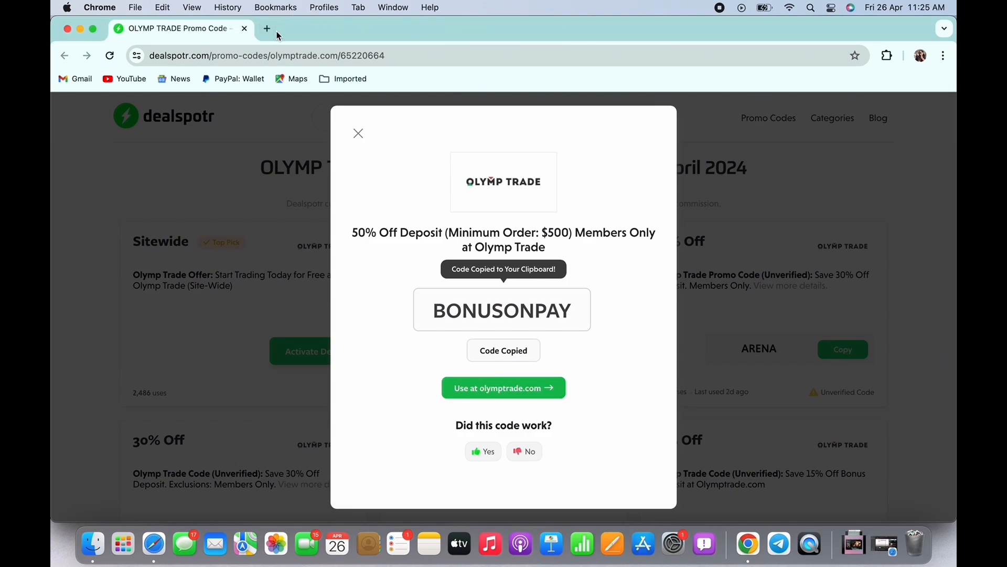
# Step: Start a Wethrift store search for 'olymp' in a new tab
pyautogui.click(245, 29)
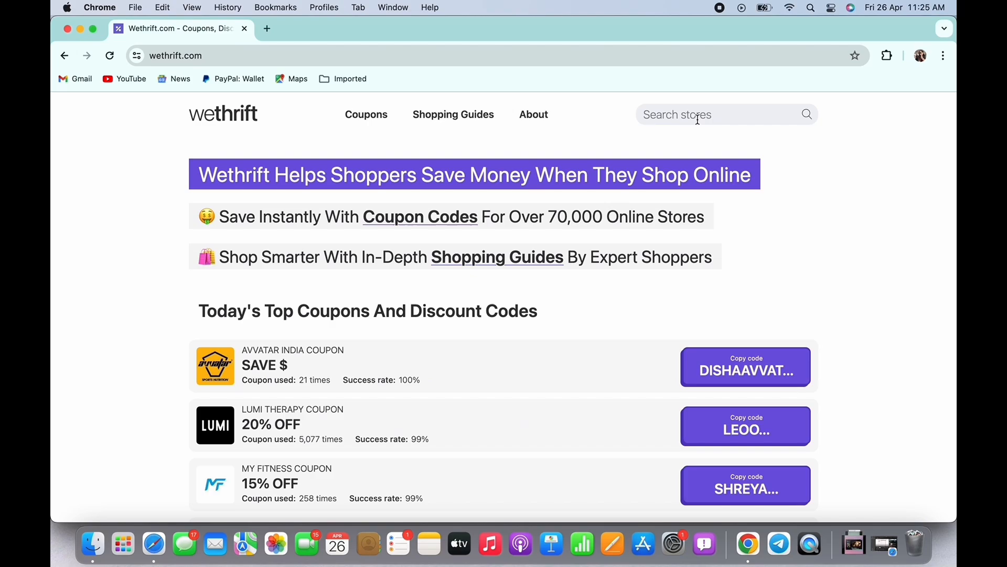
pyautogui.write('olymp')
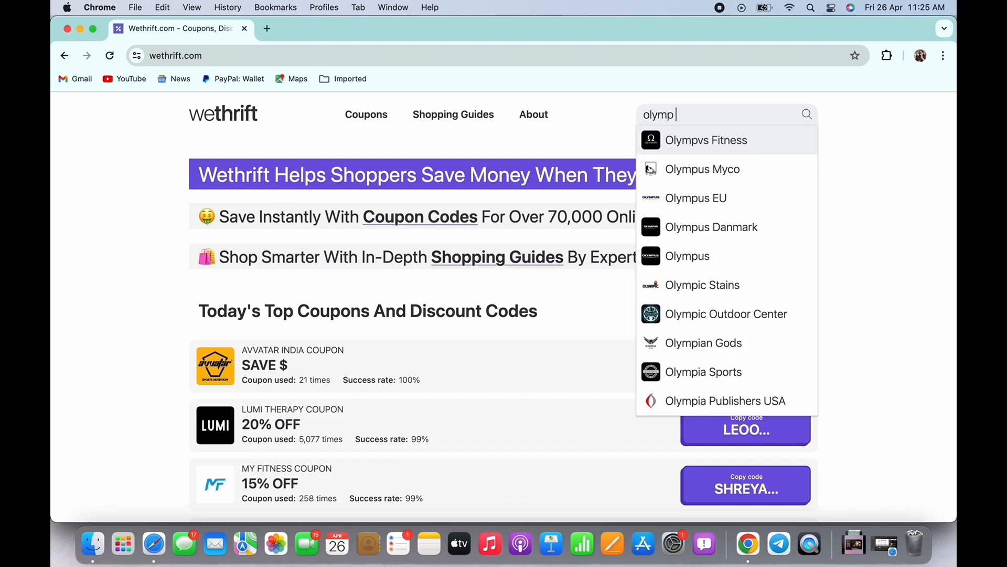